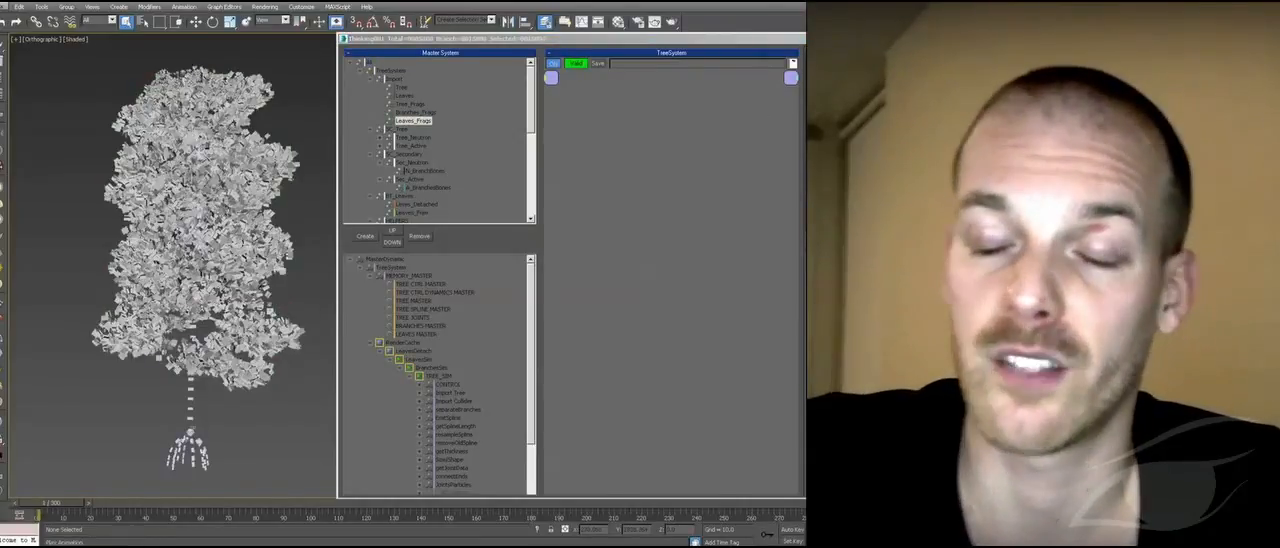
Open the Cache Play/Record context menu for the particle group under MasterCache.
{"action": "right_click", "coordinate": [410, 349]}
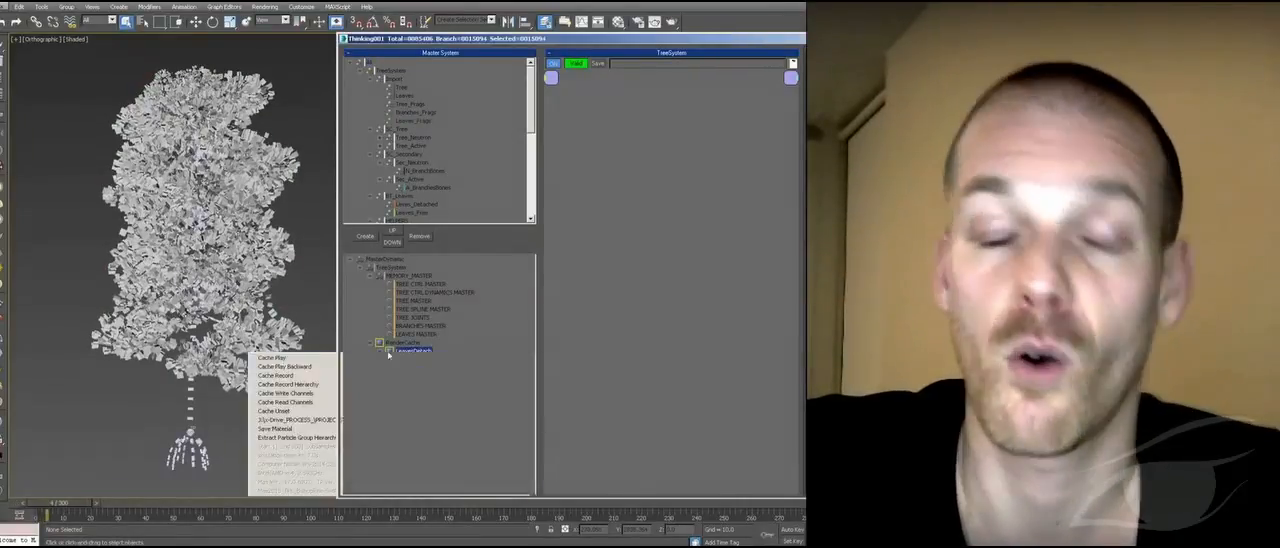